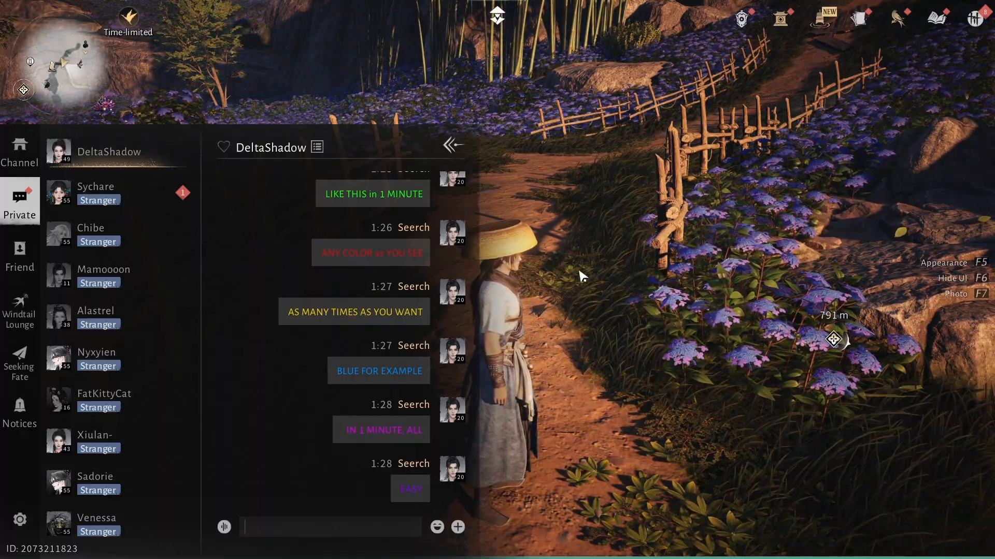
# Step: Bring up the app list from the game and launch Firefox
pyautogui.click(290, 546)
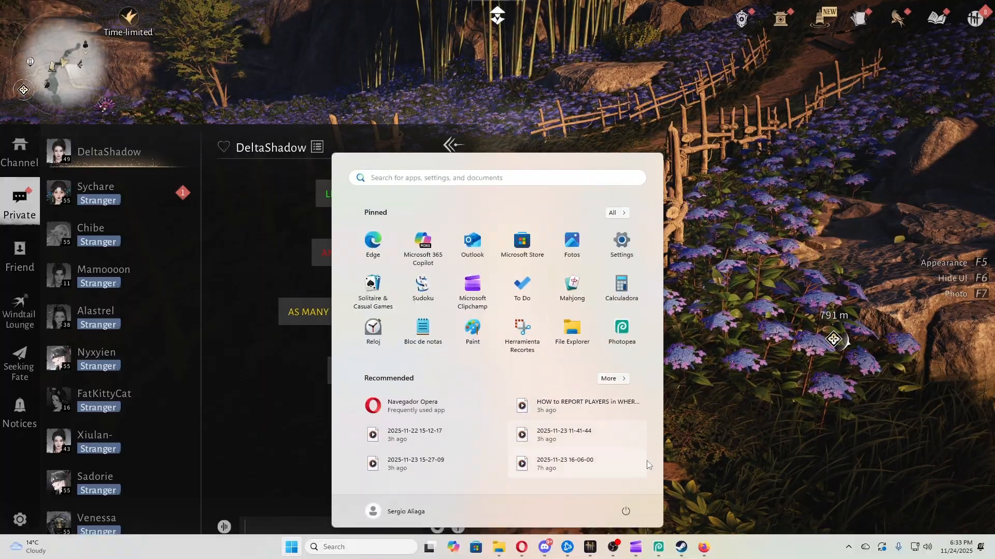
pyautogui.click(702, 547)
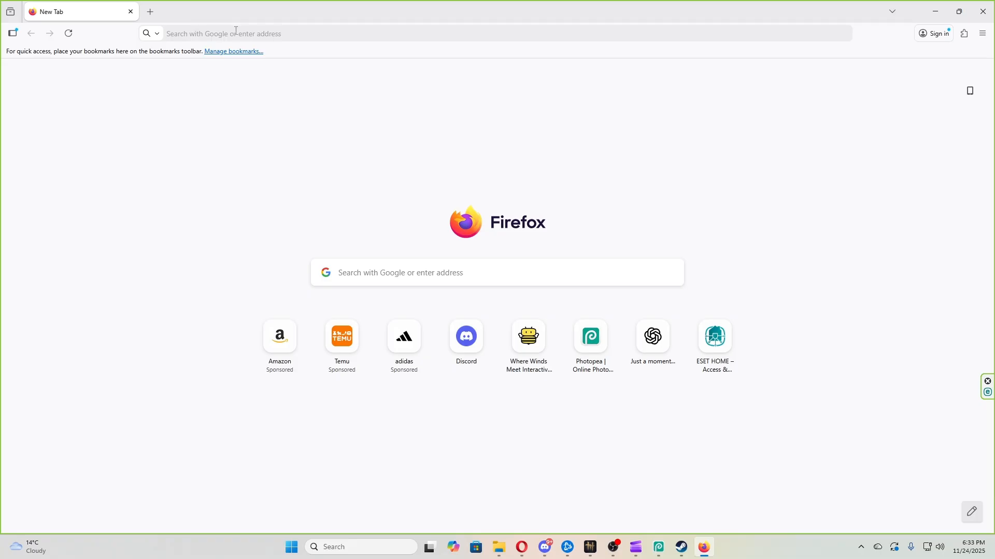
# Step: Search Google for 'COLOR GOOGLE SELECTOR' to bring up its colour picker
pyautogui.write('COLOR GOOGLE SELECTOR')
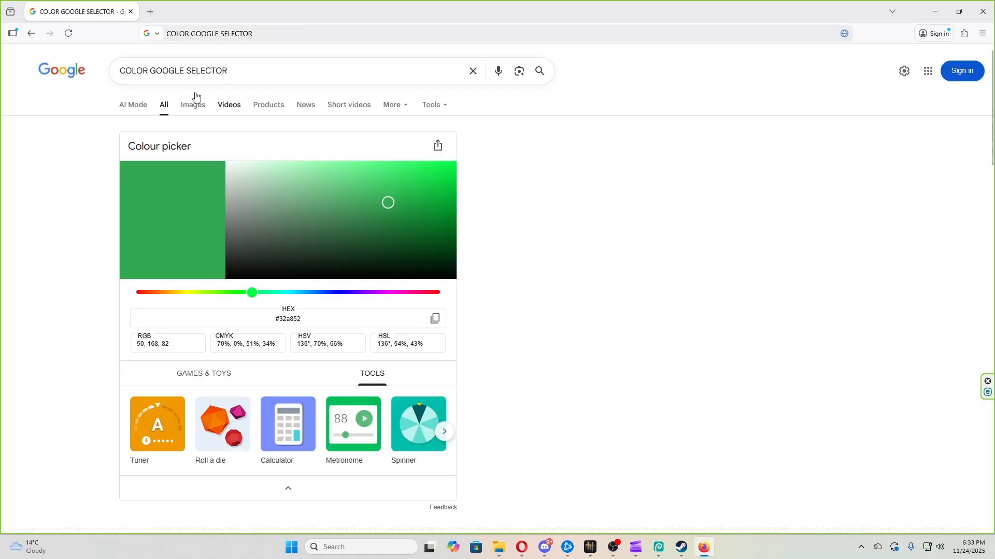
# Step: Shift the picker from green to a fully saturated bright blue
pyautogui.moveTo(388, 202); pyautogui.dragTo(338, 219)
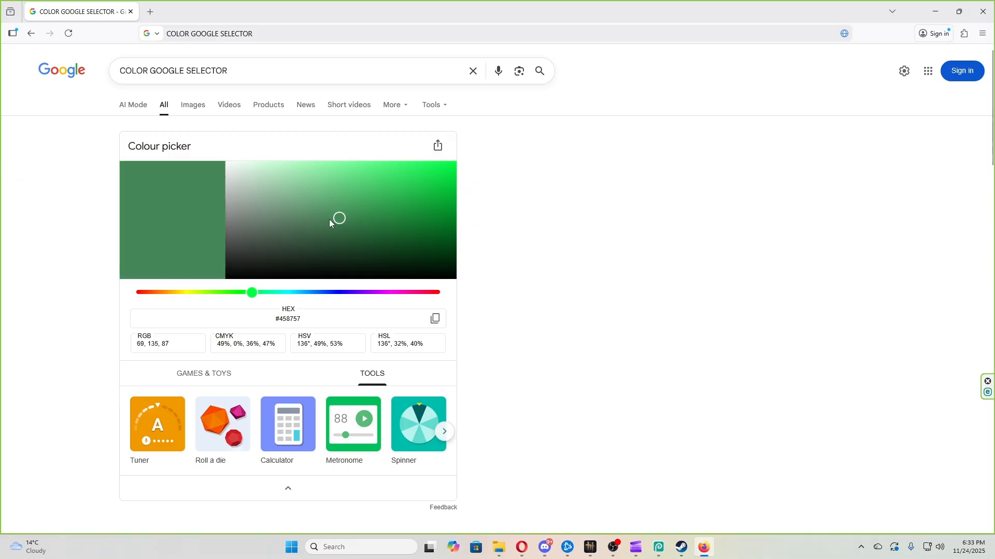
pyautogui.moveTo(251, 292); pyautogui.dragTo(268, 292)
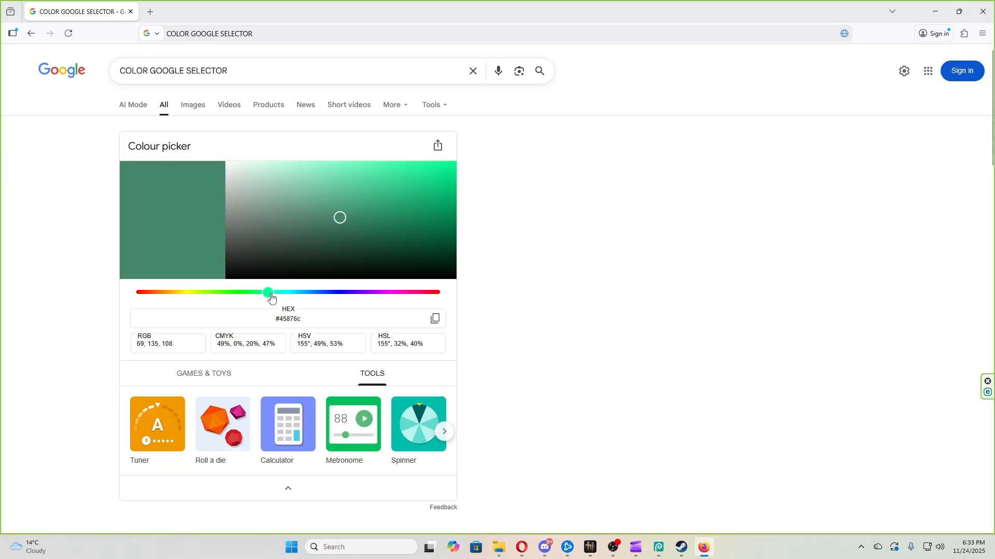
pyautogui.moveTo(267, 292); pyautogui.dragTo(334, 292)
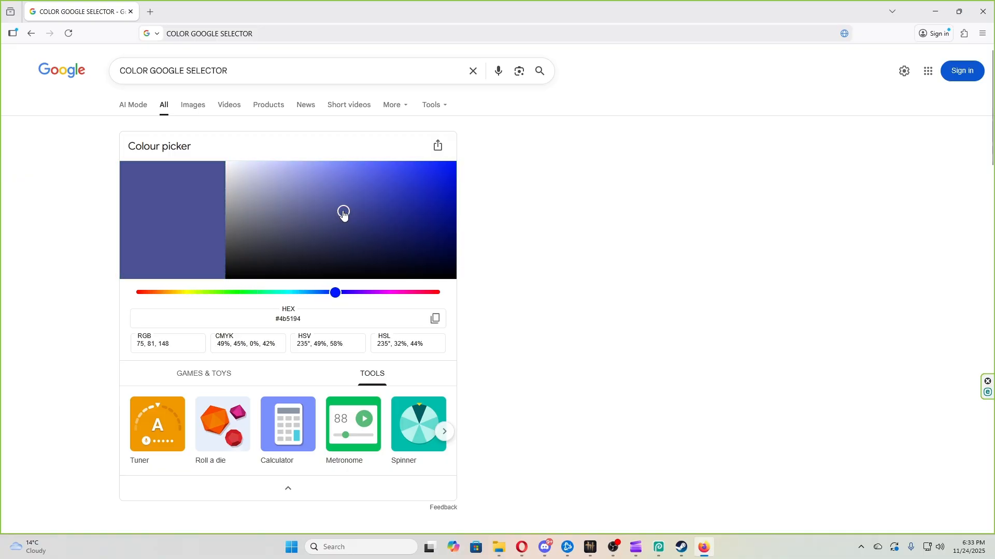
pyautogui.moveTo(343, 213); pyautogui.dragTo(449, 168)
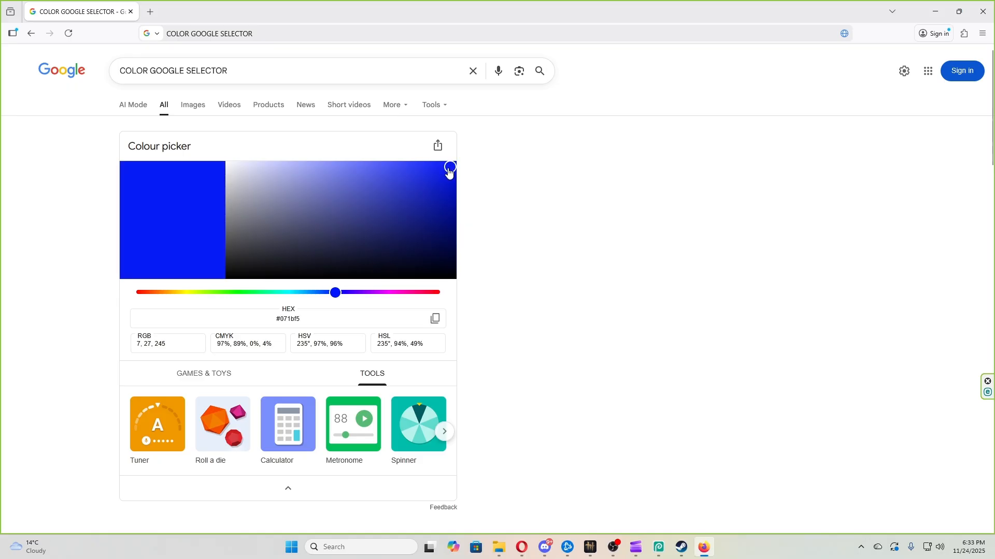
# Step: Select the resulting hex code #071bf5 and copy it
pyautogui.tripleClick(287, 318)
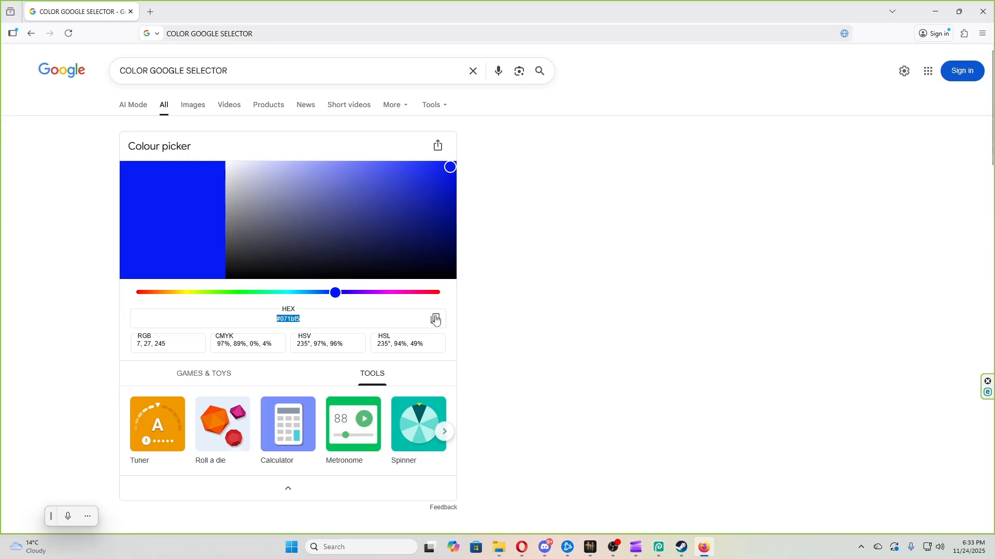
pyautogui.click(436, 318)
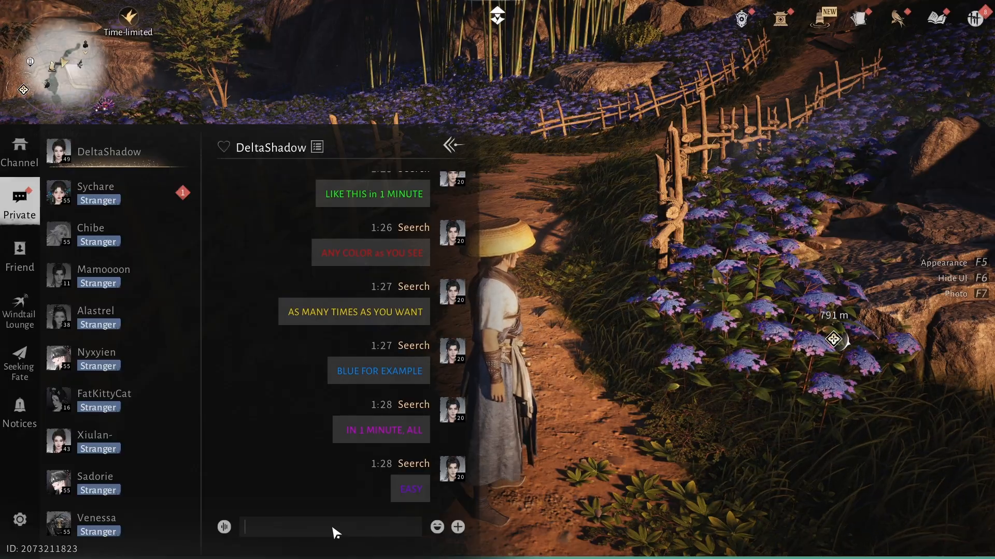
# Step: Enter '#071bf5 TEXT' in the private chat input without sending
pyautogui.write('#071bf5')
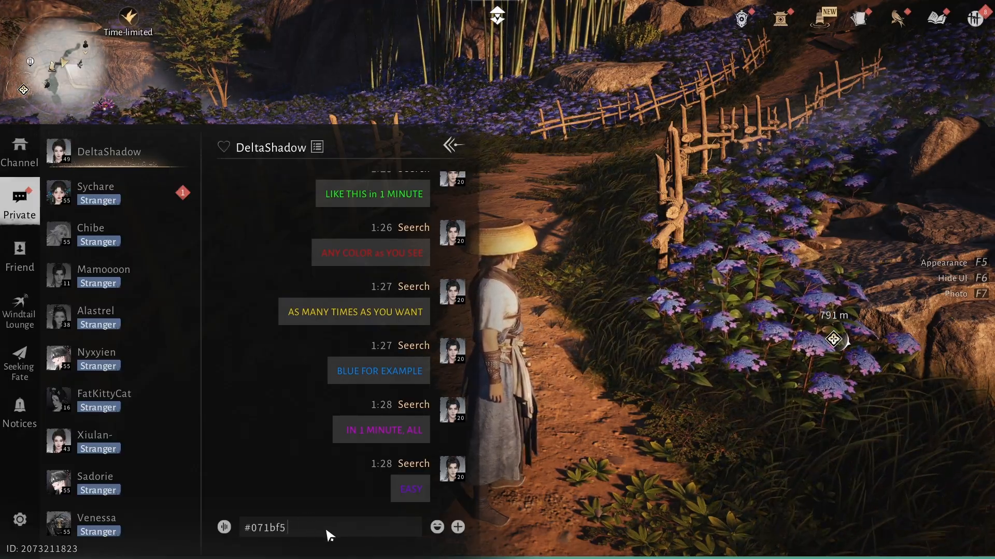
pyautogui.write('TEXT')
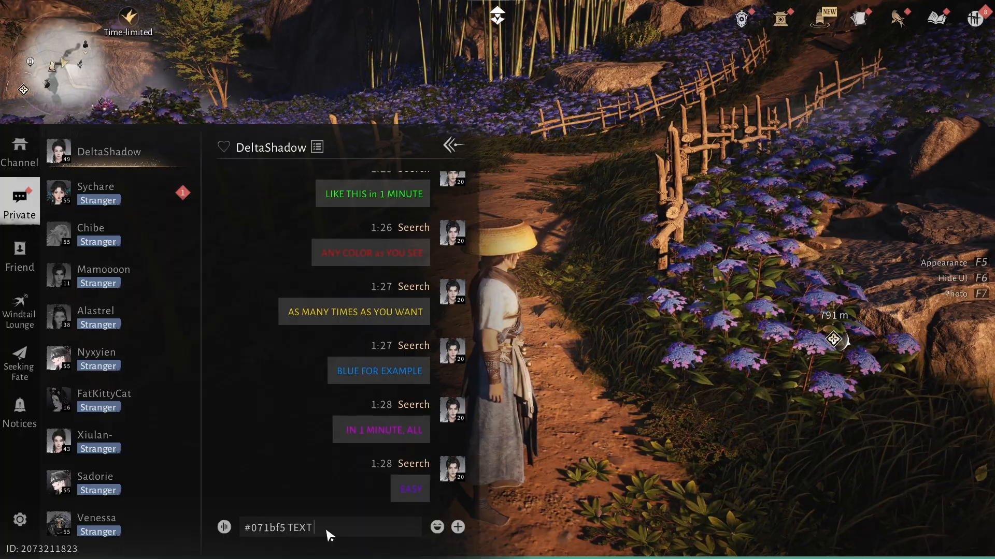